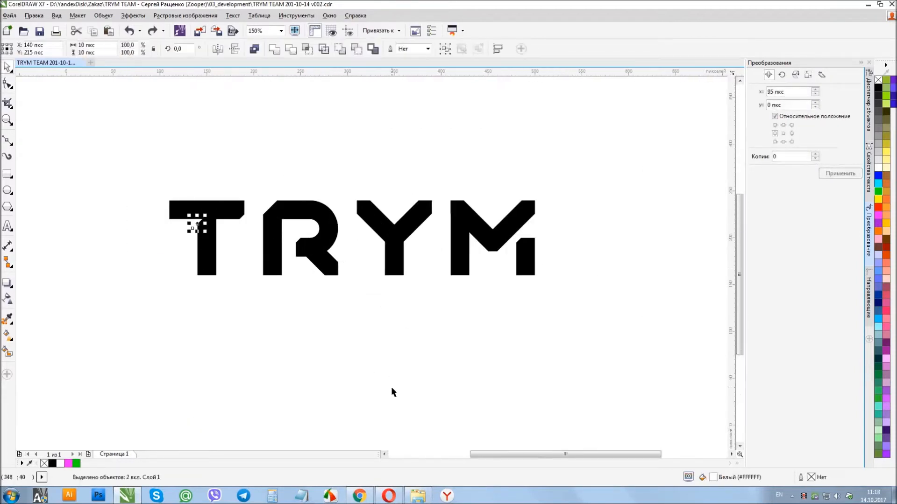
- Scroll over the canvas to display the TRYM logo with its construction guidelines and the copy below
{"action": "scroll", "scroll_direction": "up", "scroll_amount": 3}
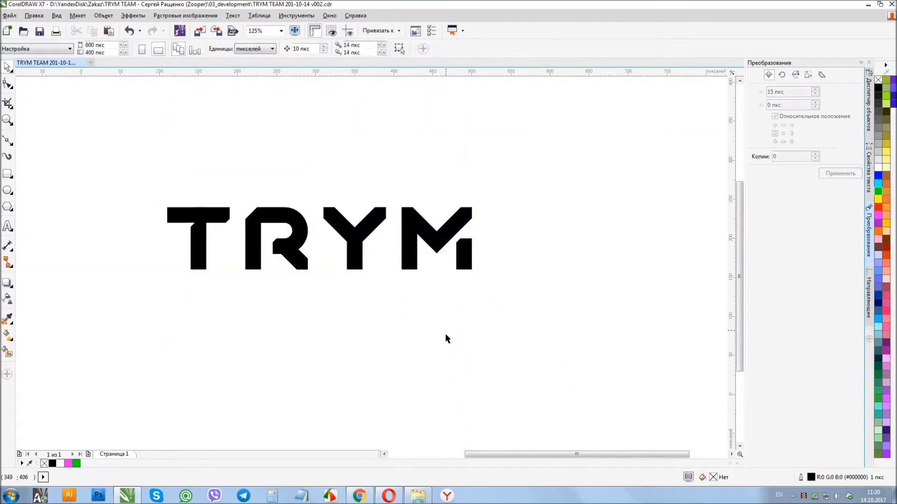
{"action": "left_click", "coordinate": [446, 286]}
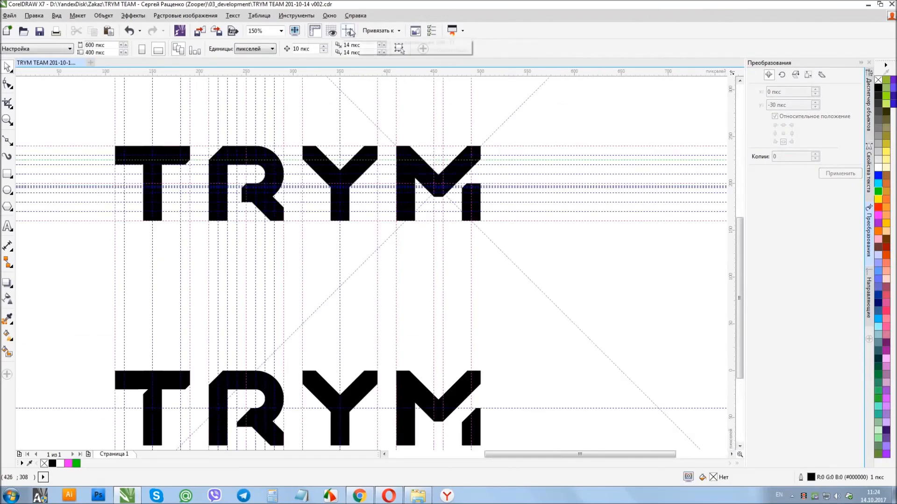
{"action": "scroll", "scroll_direction": "down", "scroll_amount": 3}
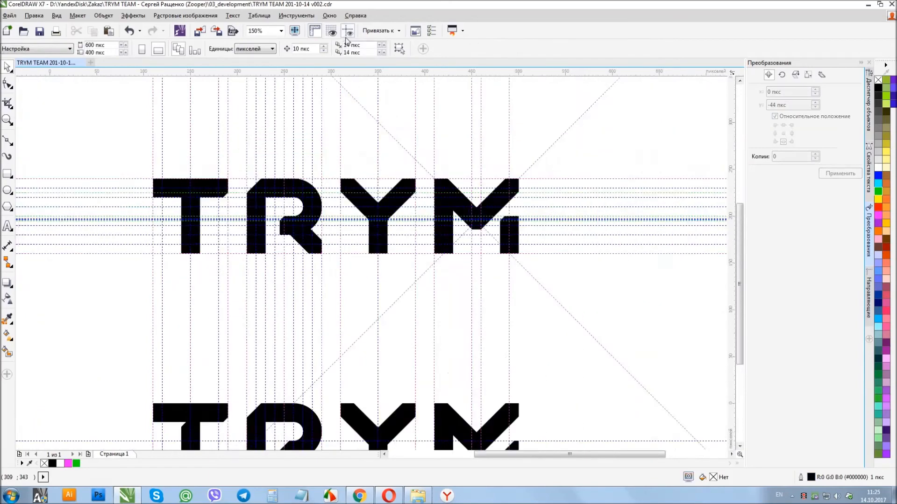